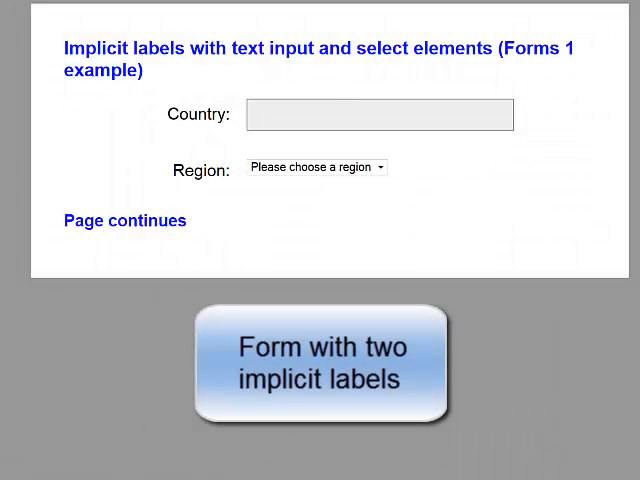
# Enter 'Australia' in the Country text field of the accessible form demo
pyautogui.click(320, 360)
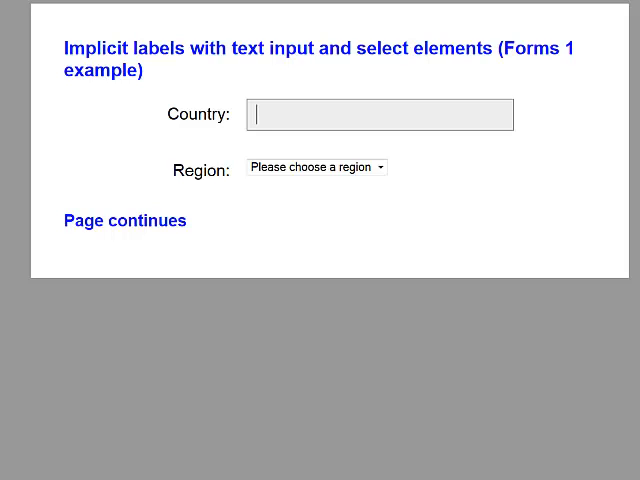
pyautogui.write('Au')
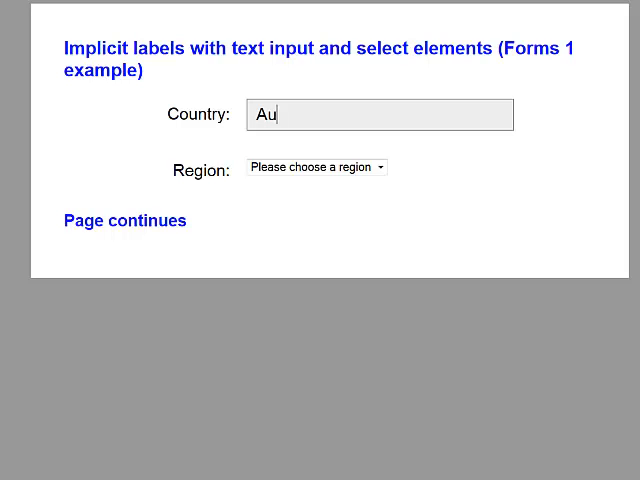
pyautogui.write('stral')
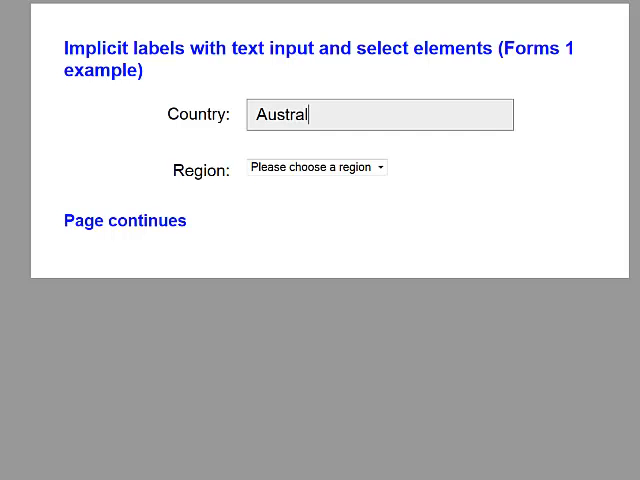
pyautogui.write('ia')
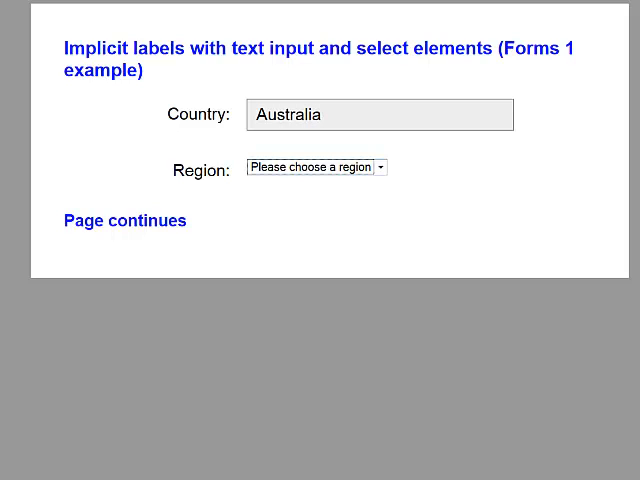
# Step the Region dropdown through Coastal and Grasslands to settle on Forest
pyautogui.click(316, 168)
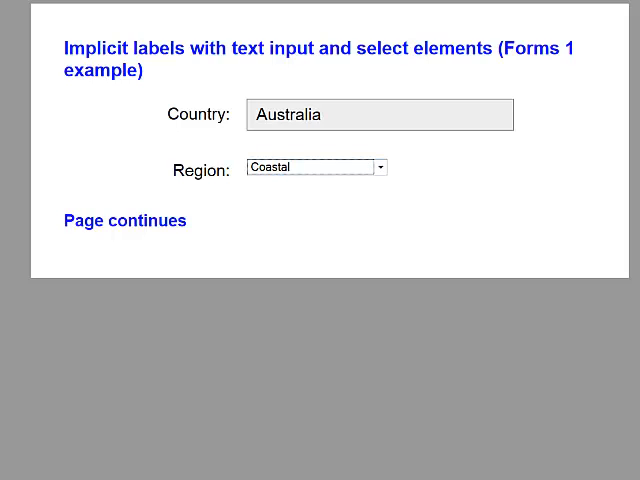
pyautogui.click(316, 168)
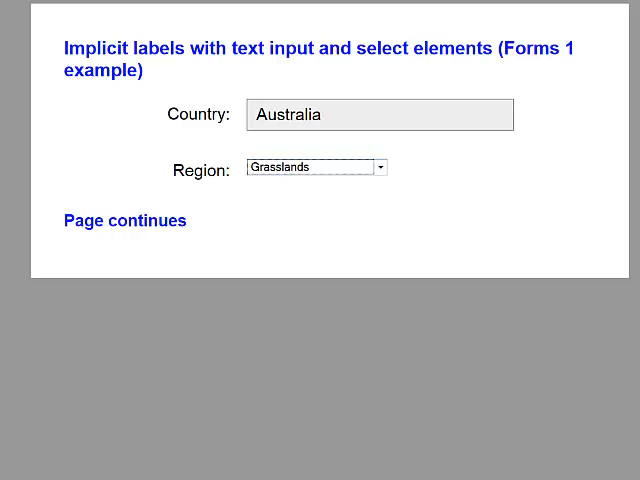
pyautogui.click(316, 168)
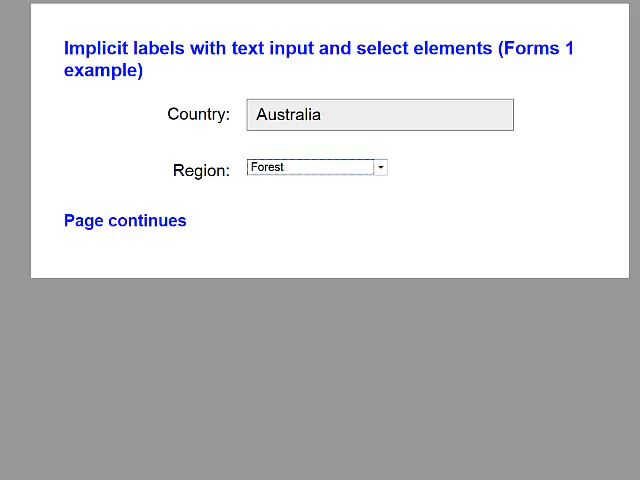